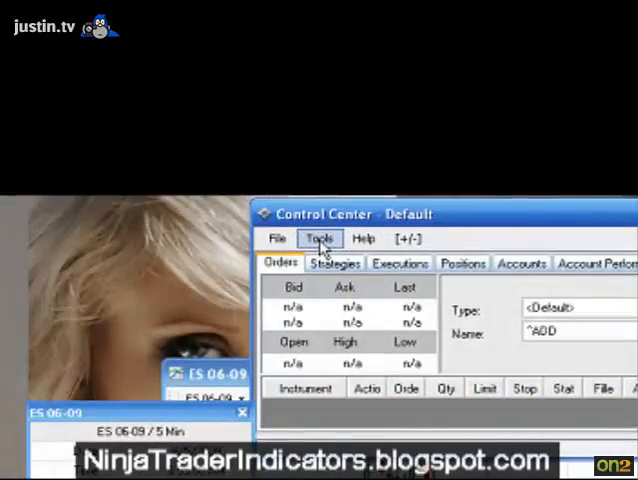
Open the NinjaScript indicator editor from Tools, then return to the ES 06-09 5 Min chart.
left_click(320, 238)
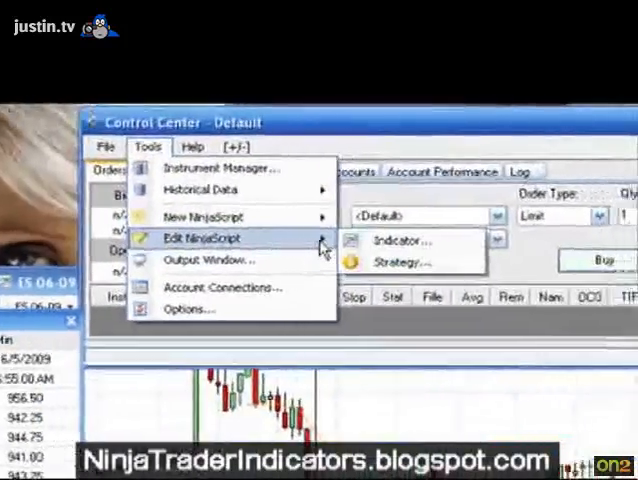
left_click(395, 240)
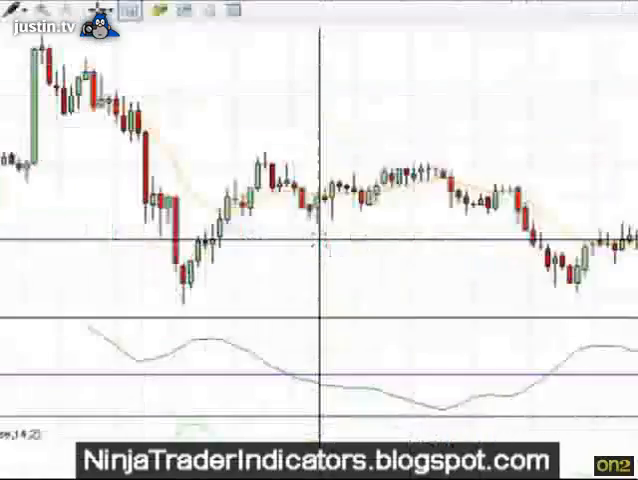
Add VOL to the chart's indicators alongside ADX(14), BollingerBandwidthPercent and EMA(14).
right_click(325, 248)
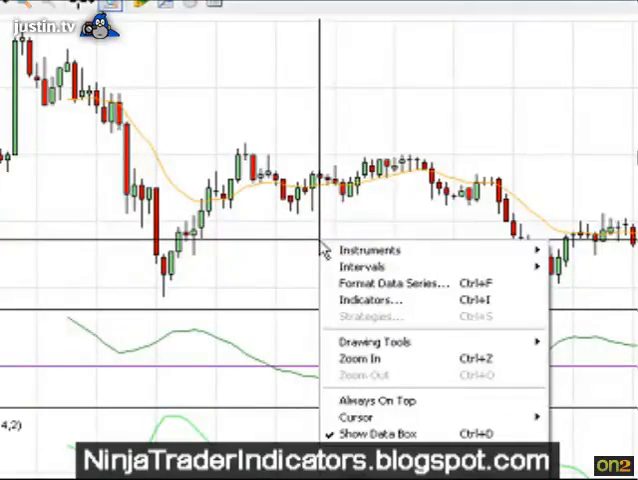
left_click(371, 299)
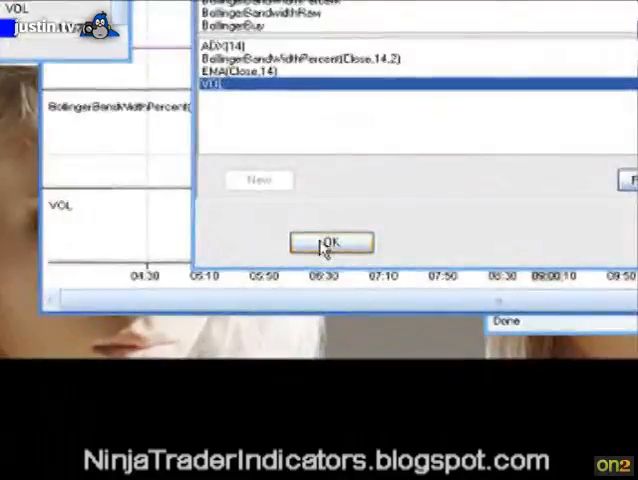
left_click(332, 243)
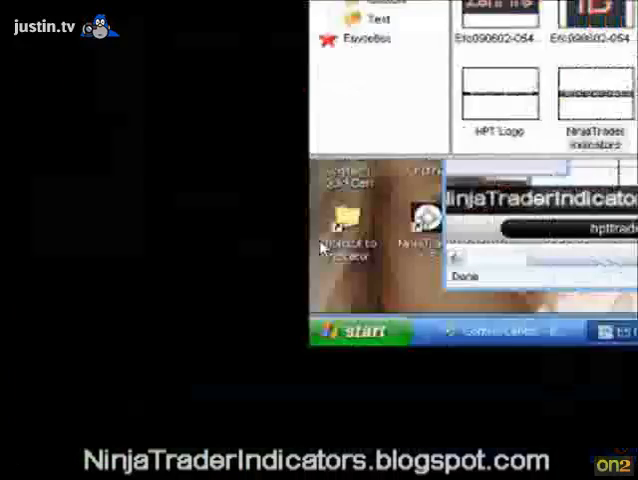
Launch Visual Studio 2008 and open the Volume indicator's source file.
left_click(345, 331)
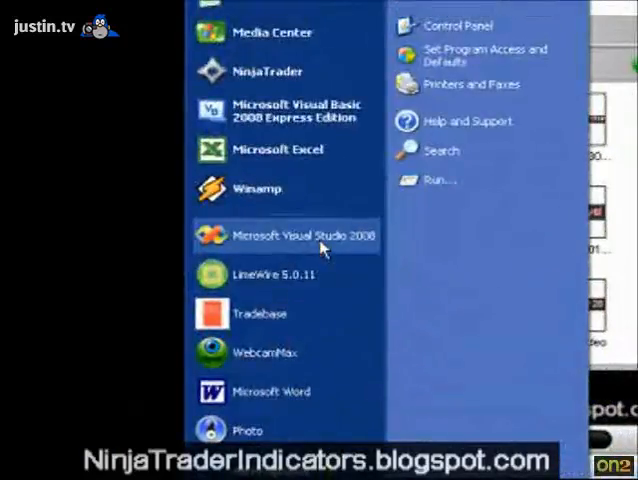
left_click(298, 235)
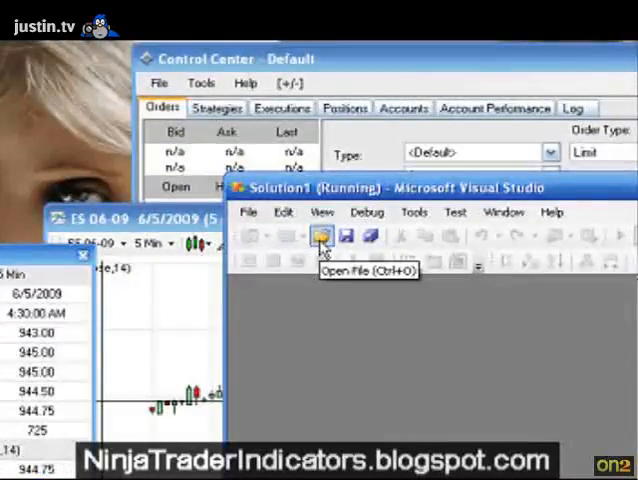
left_click(321, 237)
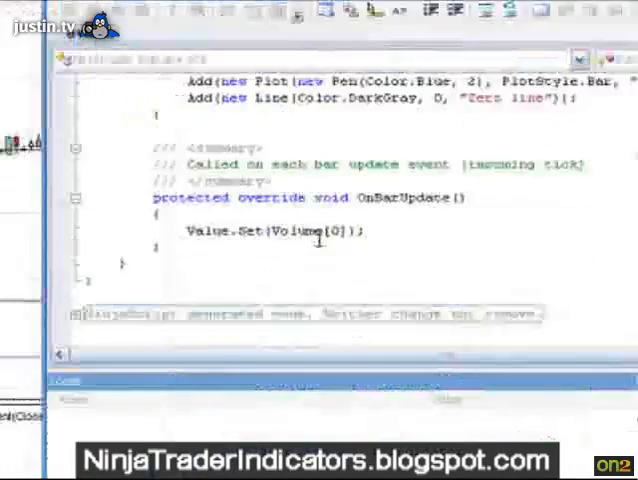
right_click(320, 235)
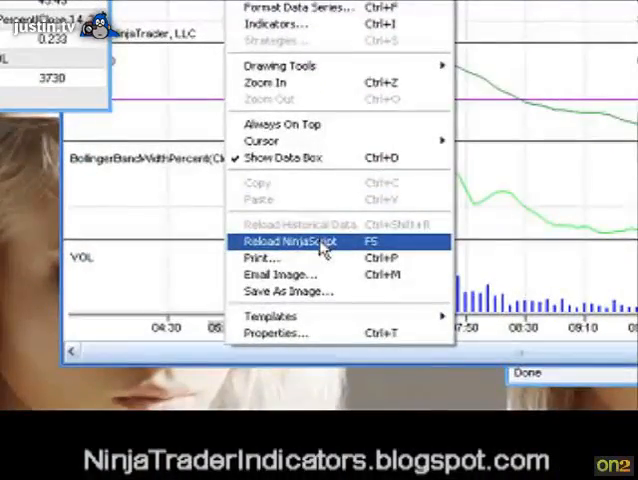
Reload indicators to hit the breakpoint, then scroll through the VOL object's watched properties.
left_click(292, 241)
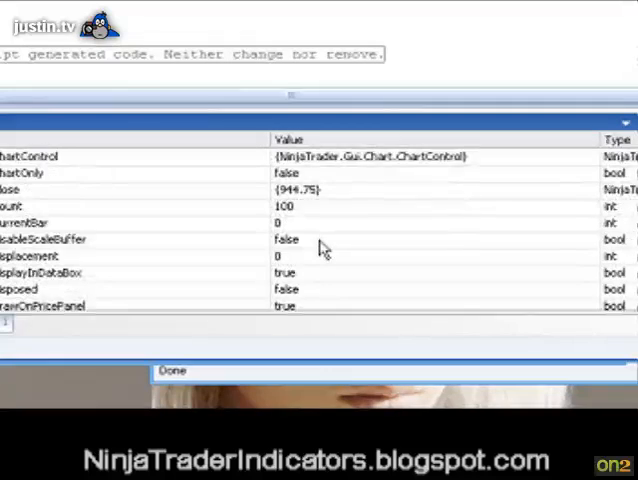
scroll("down", 3)
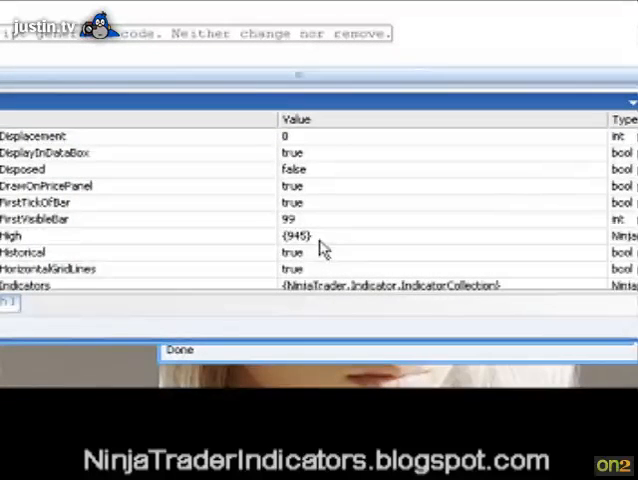
scroll("down", 3)
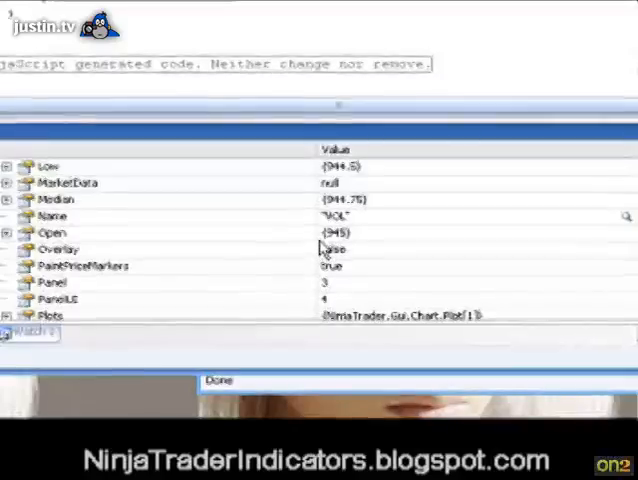
scroll("down", 3)
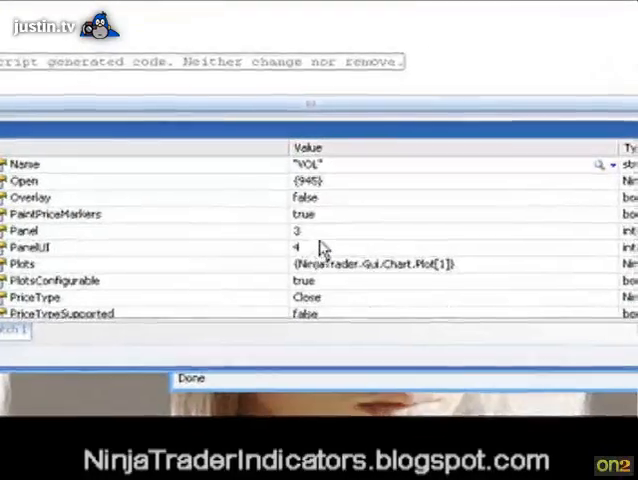
scroll("down", 3)
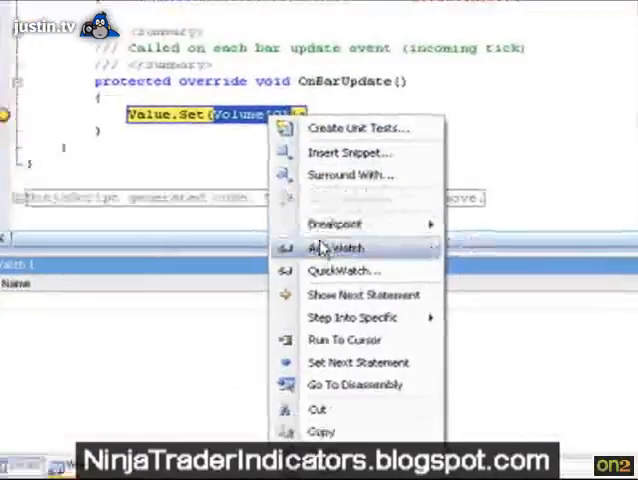
Add the Volume[0] expression from the Value.Set line to the watch list.
left_click(338, 248)
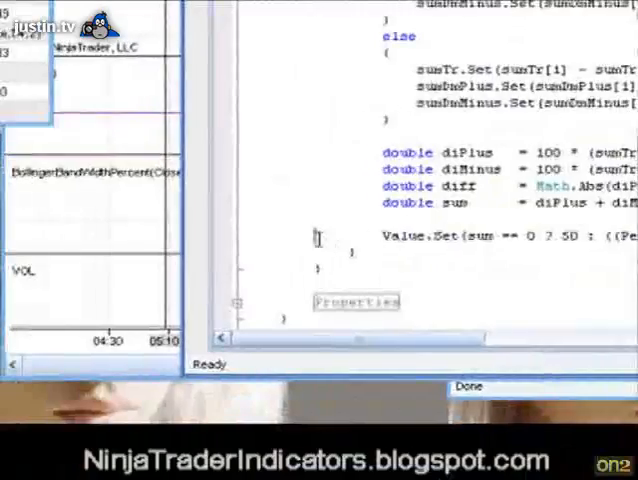
Right-click near the Value.Set line in ADX.cs.
right_click(318, 240)
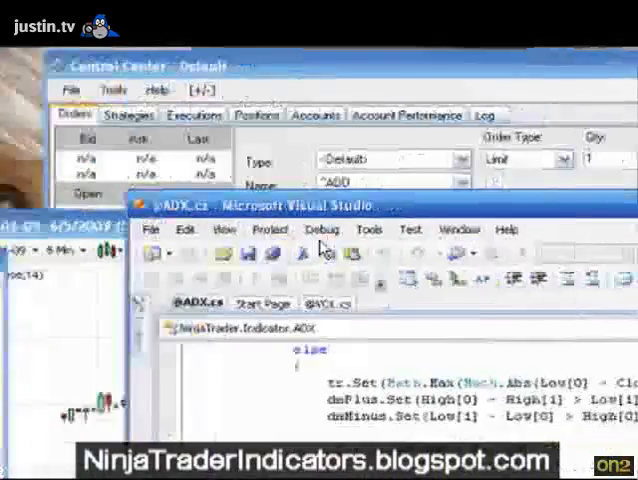
Attach the Visual Studio debugger to the running NinjaTrader process.
left_click(309, 156)
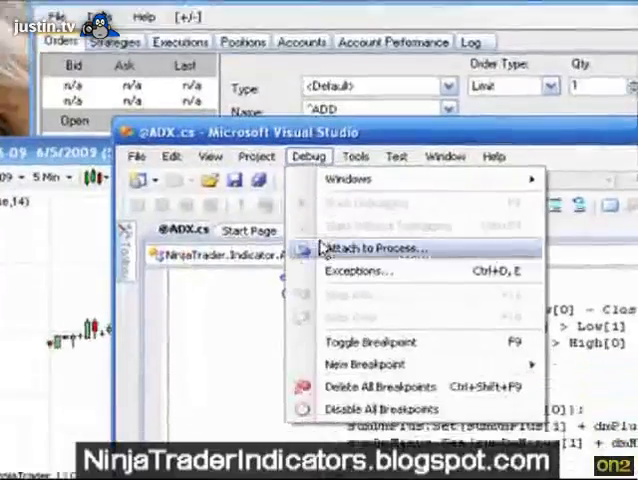
left_click(372, 248)
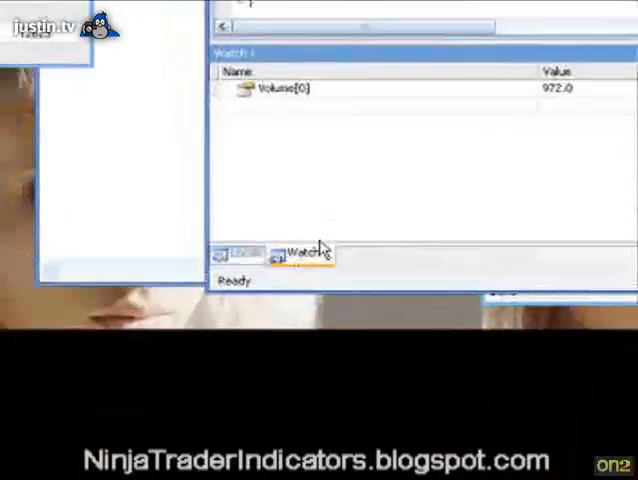
Show Watch 1 with Volume[0] at 972.0, then add the ADX Value.Set expression as a watch.
left_click(318, 246)
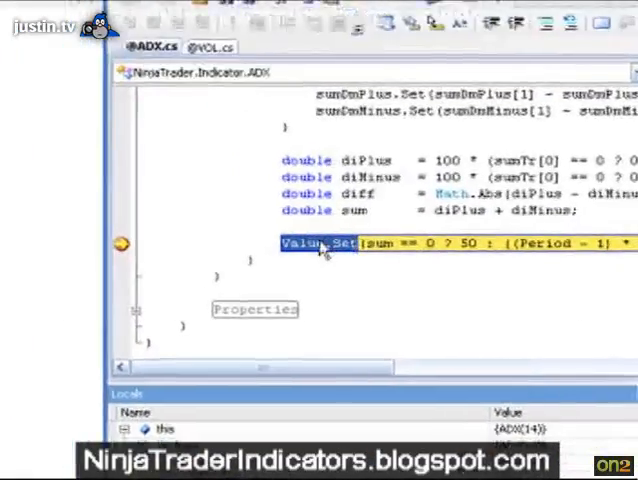
right_click(320, 243)
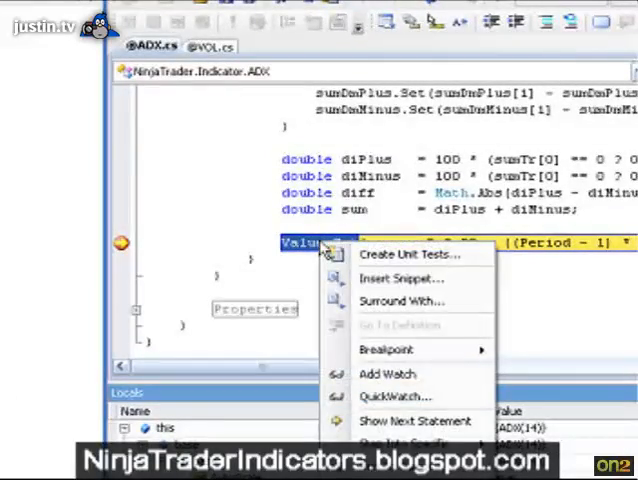
left_click(388, 373)
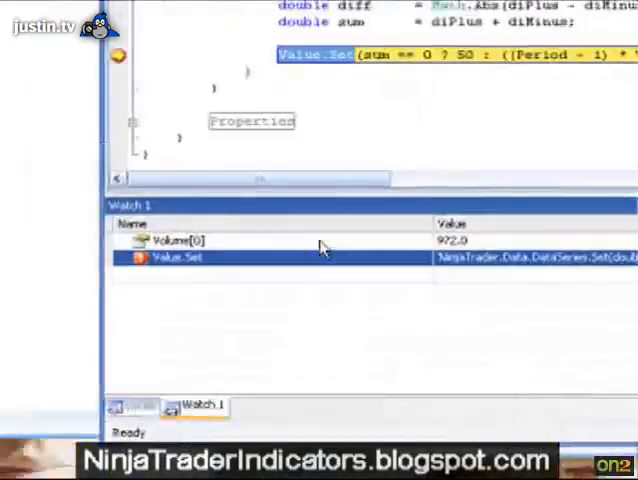